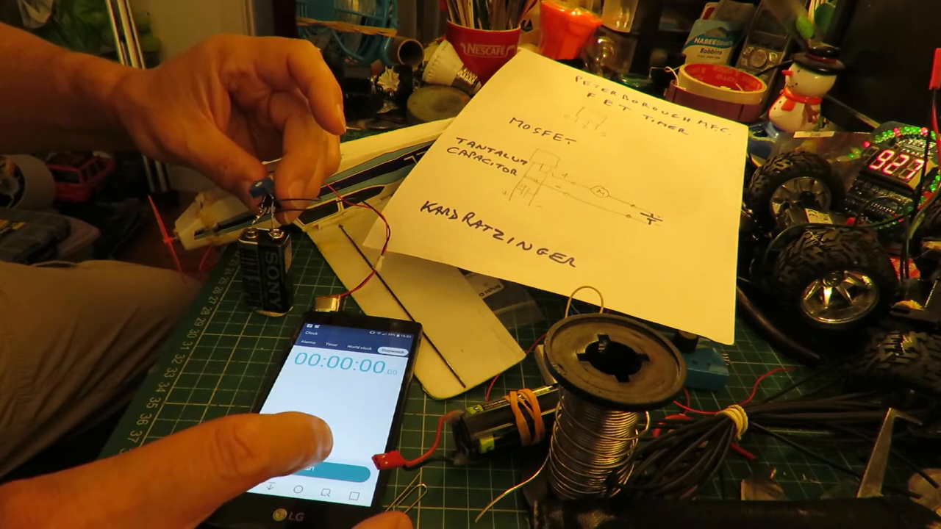
pyautogui.click(306, 468)
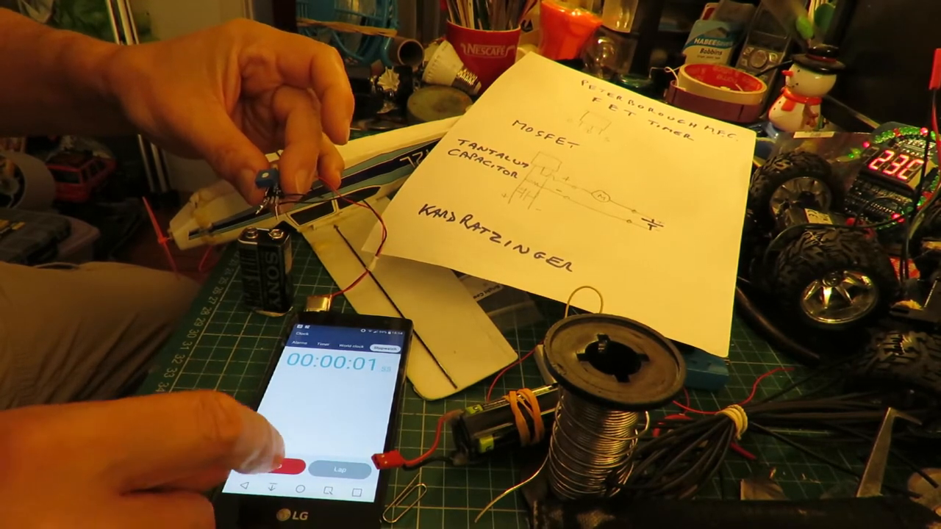
pyautogui.click(302, 471)
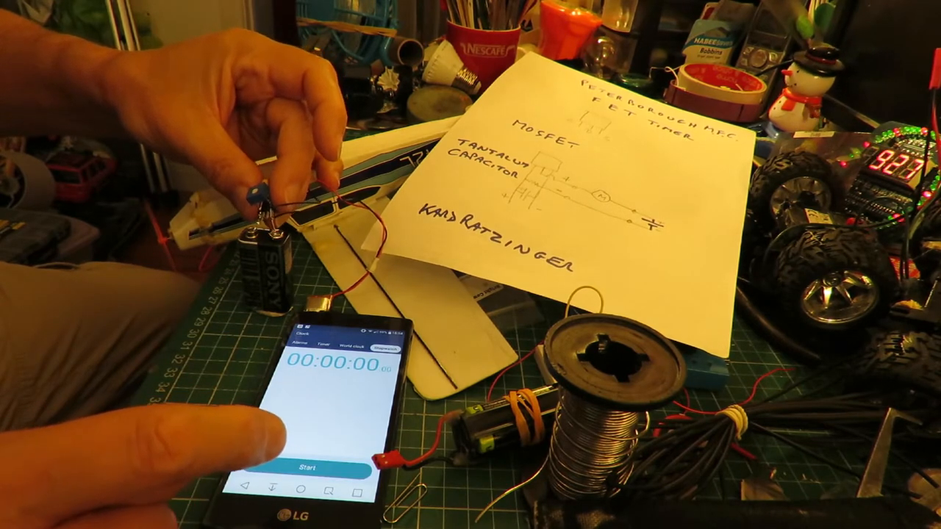
pyautogui.click(324, 470)
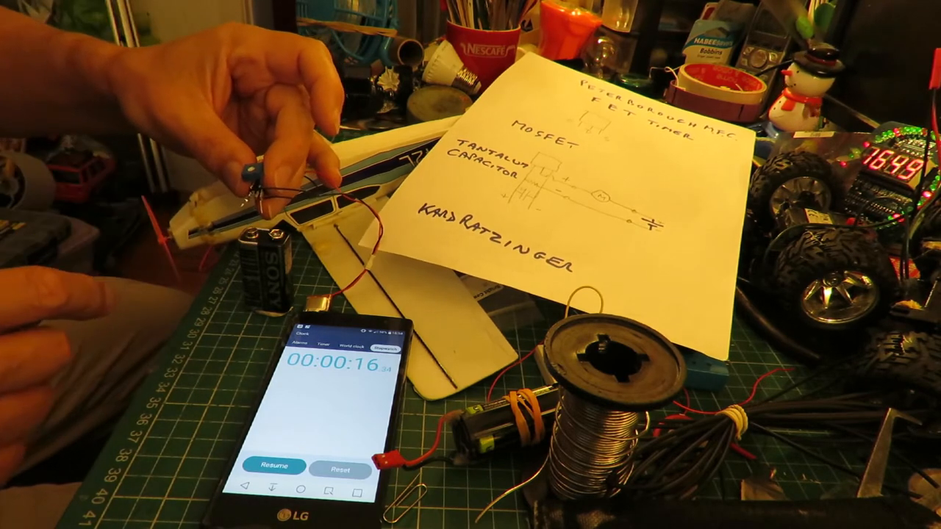
pyautogui.click(327, 468)
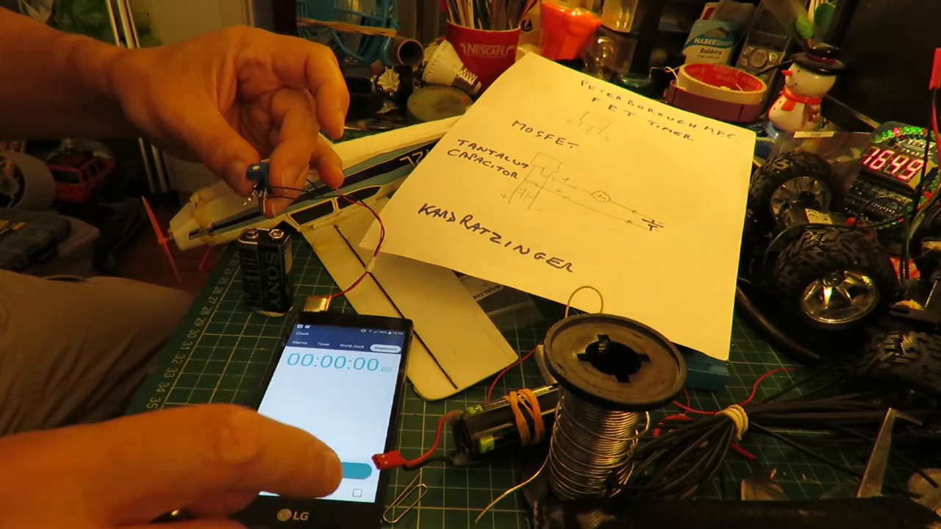
pyautogui.click(331, 468)
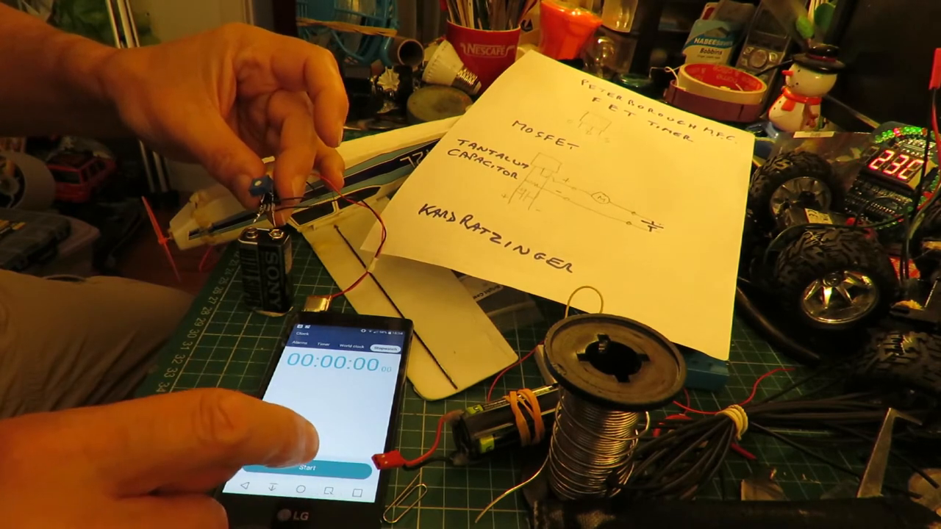
pyautogui.click(323, 467)
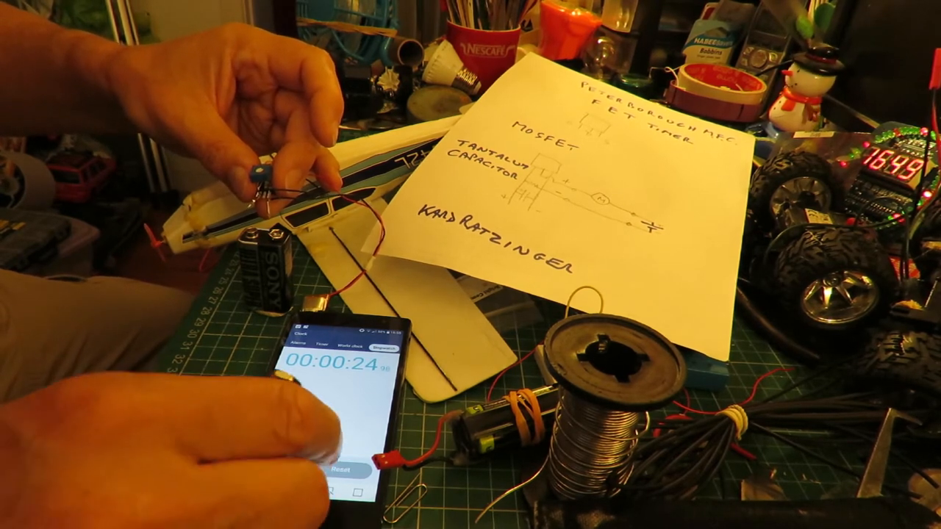
pyautogui.click(339, 471)
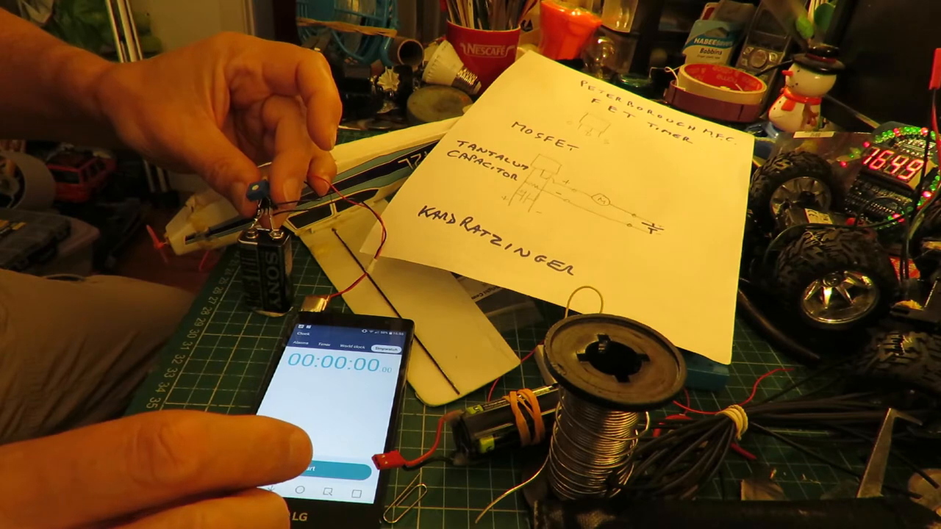
pyautogui.click(331, 467)
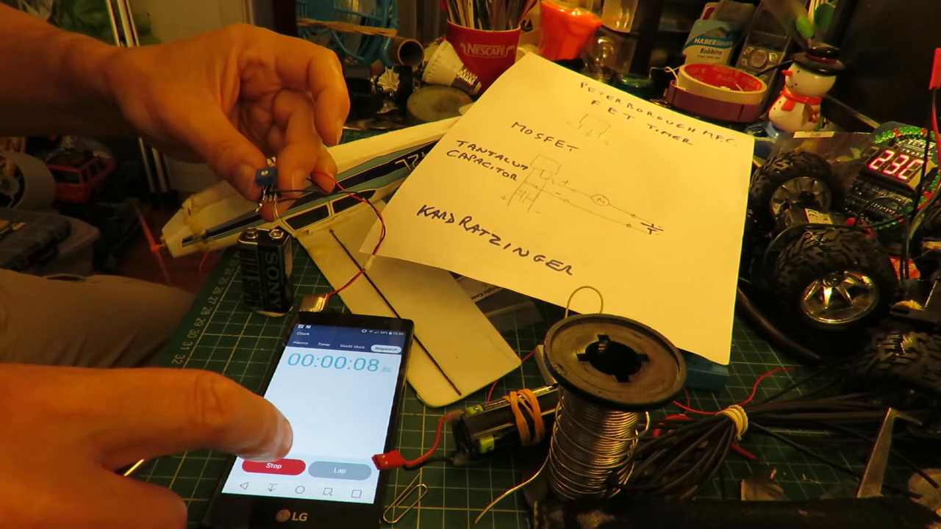
pyautogui.click(282, 469)
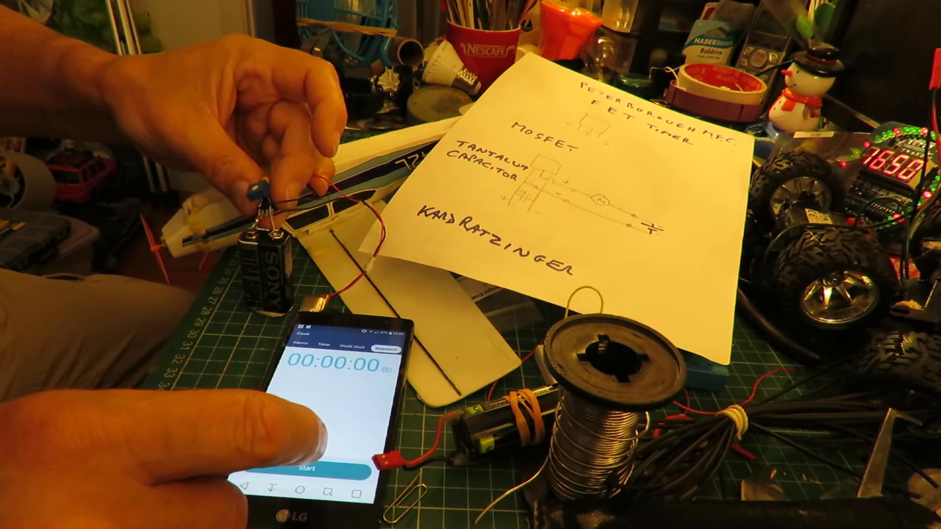
pyautogui.click(327, 470)
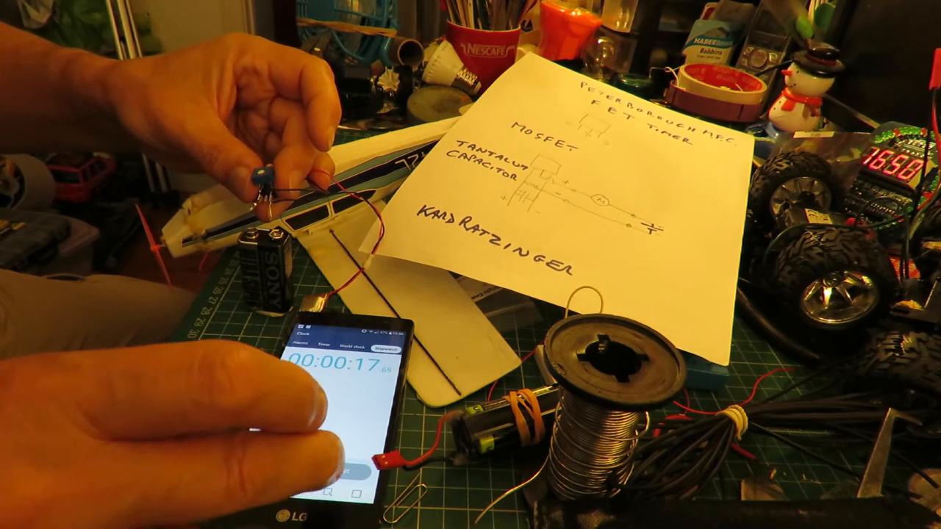
pyautogui.click(324, 456)
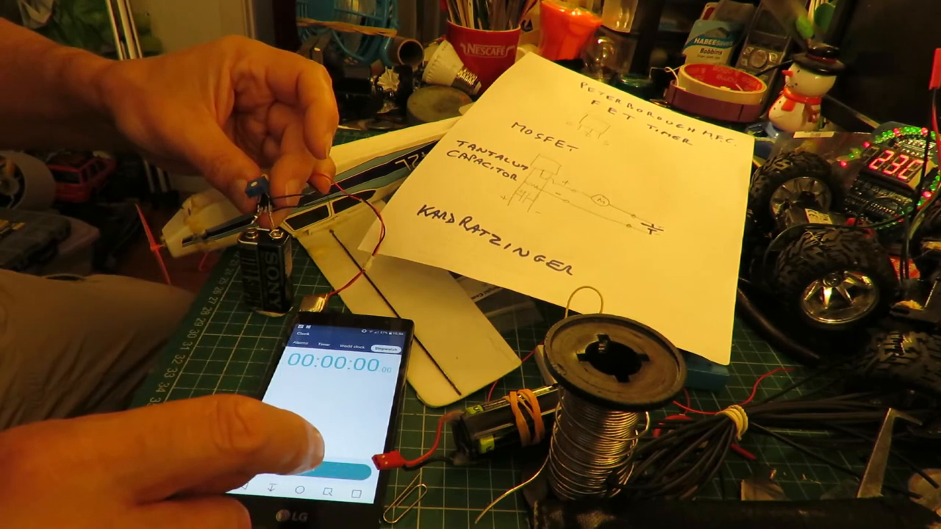
pyautogui.click(309, 468)
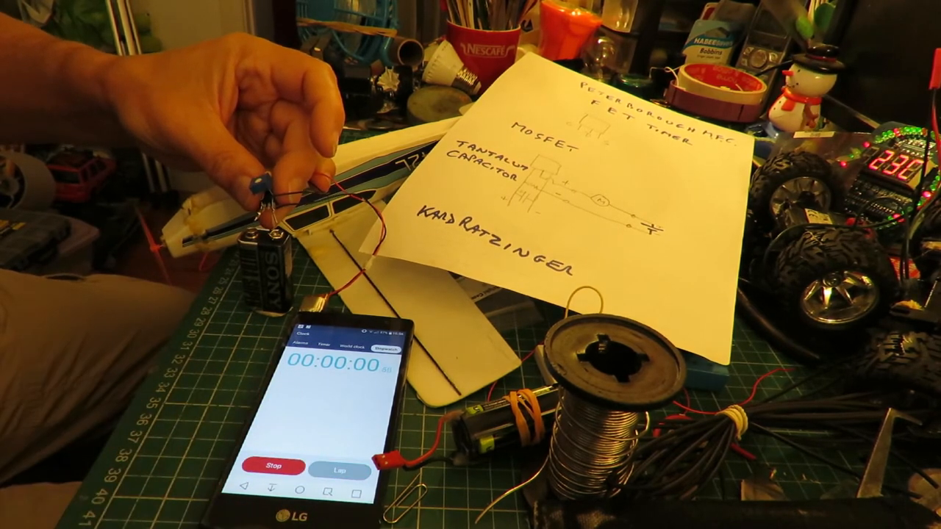